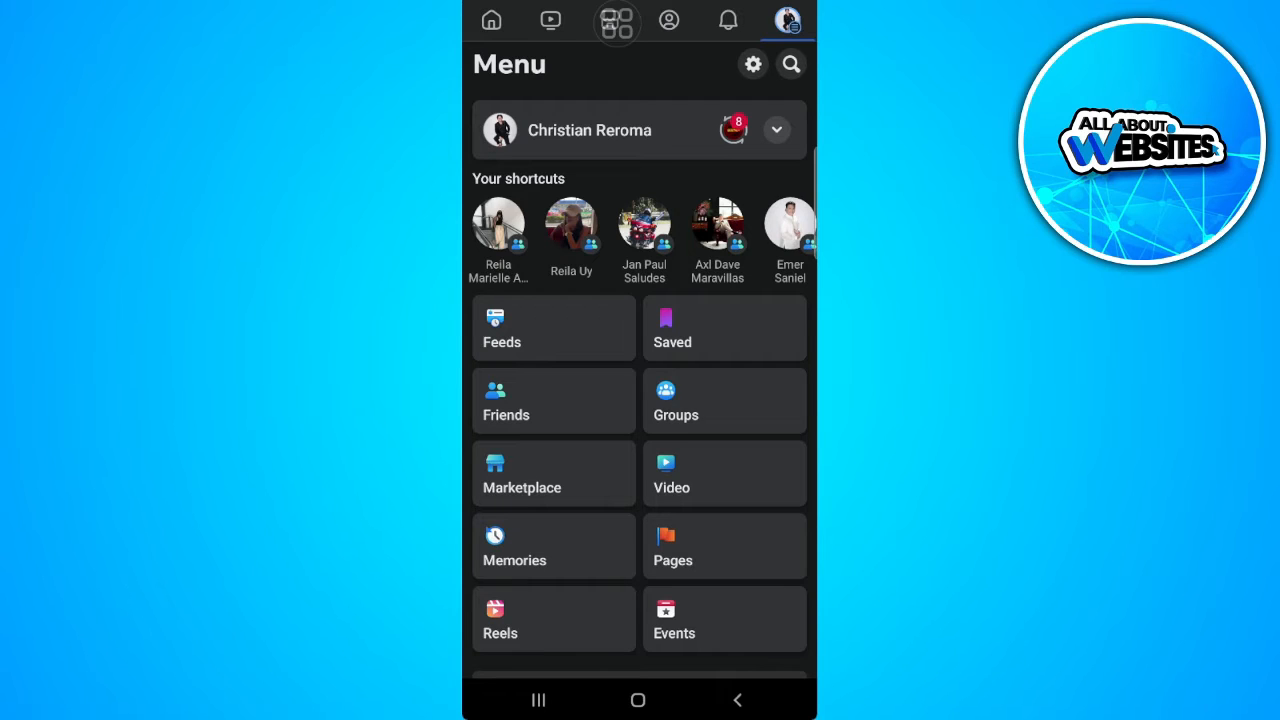
Step: Scroll the Menu and expand 'Settings & privacy' to reveal Settings, Dark mode and Language
scroll("down", 3)
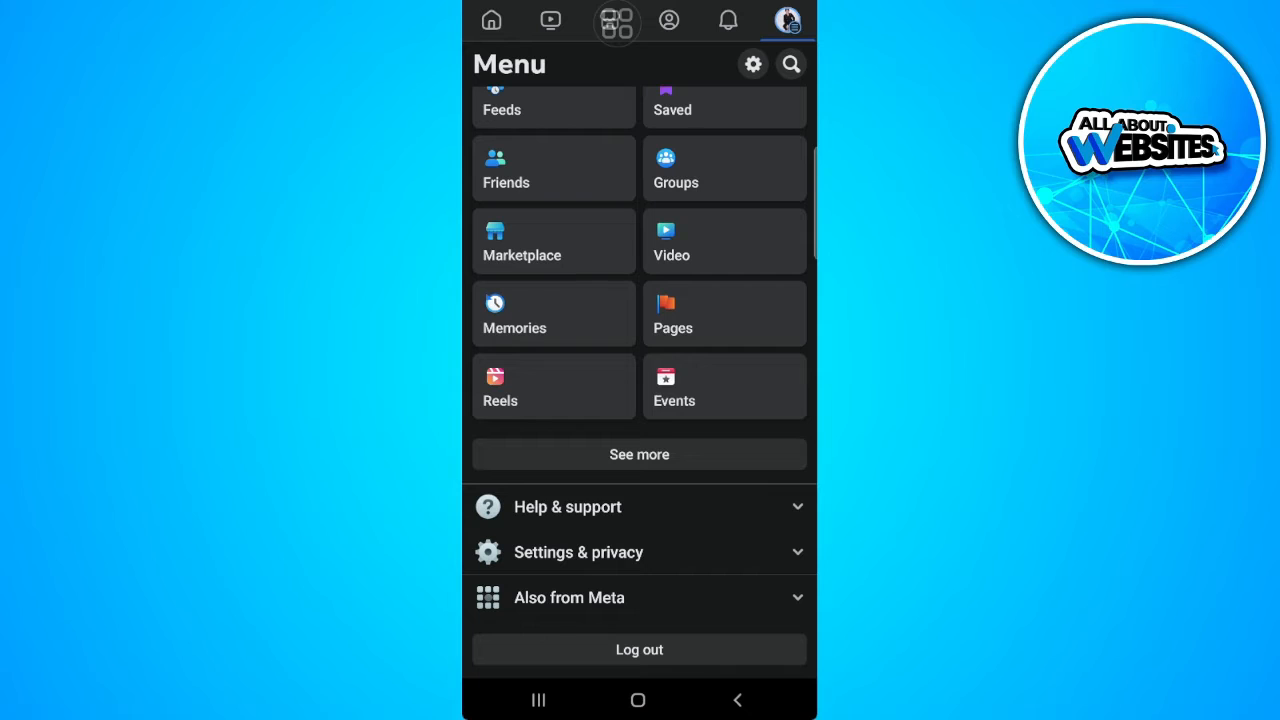
left_click(578, 552)
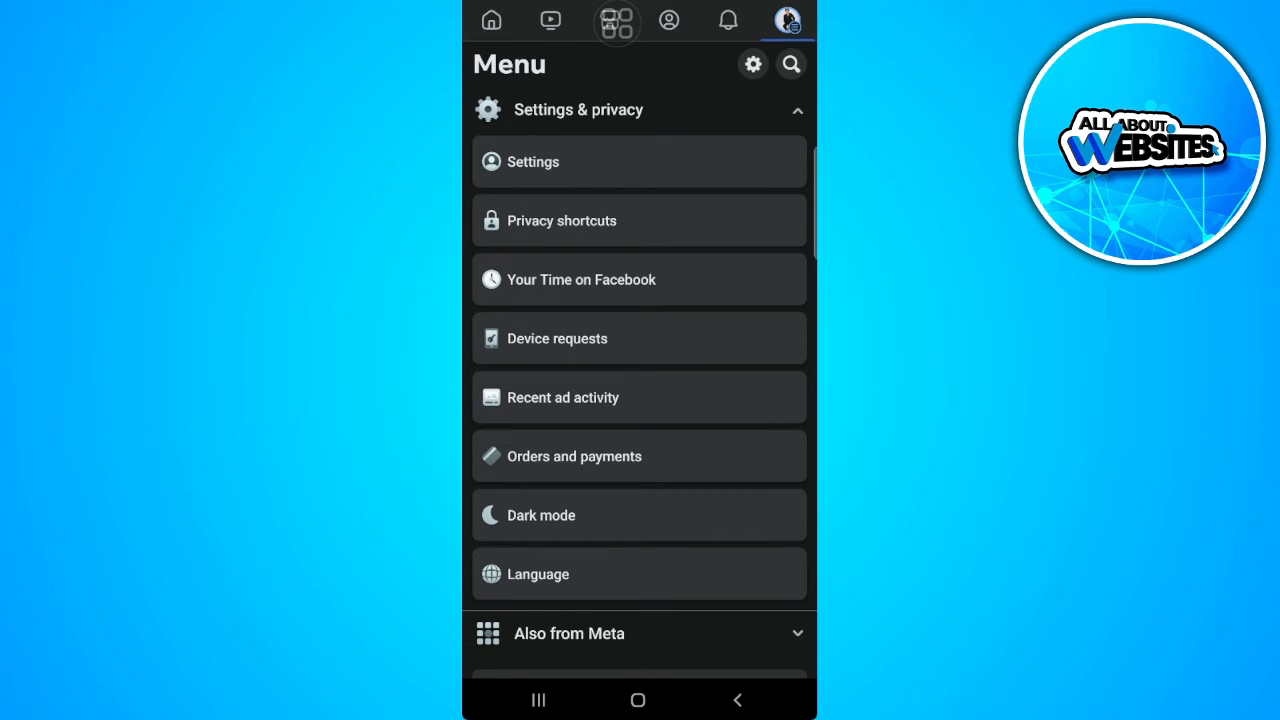
Step: Search the Settings page for 'acti' to list Active Status and Activity log
left_click(534, 161)
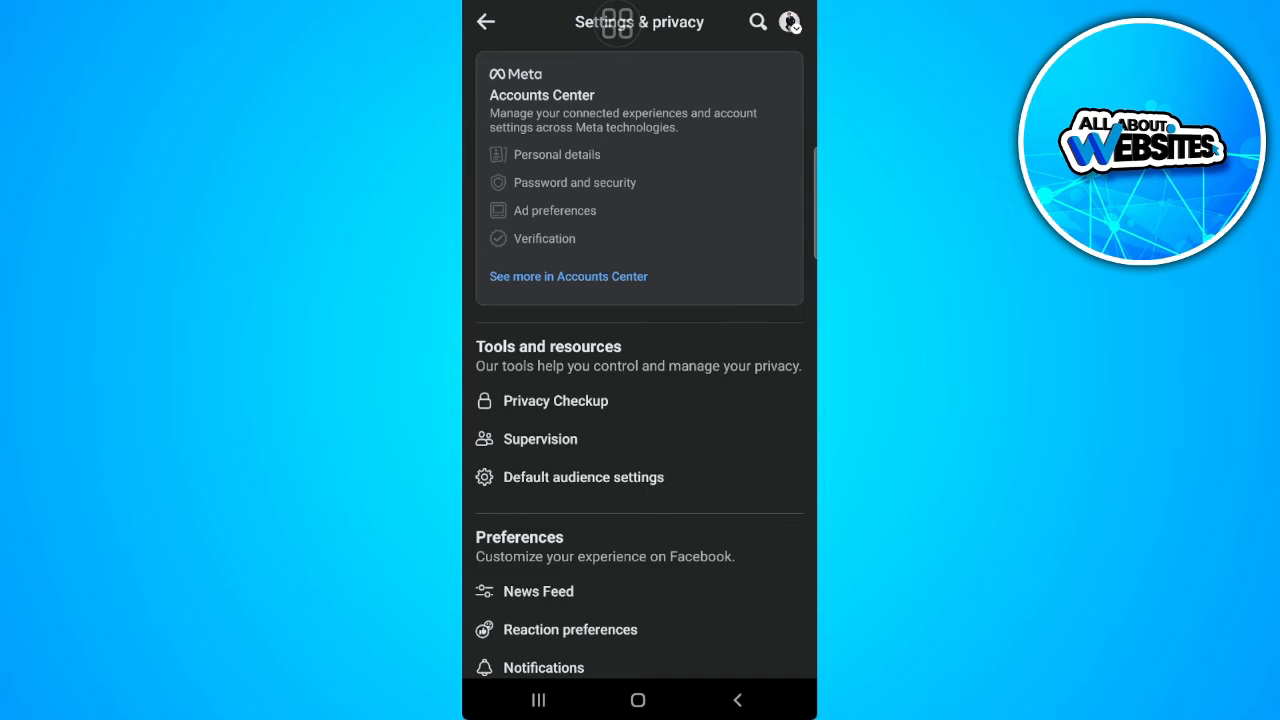
left_click(753, 22)
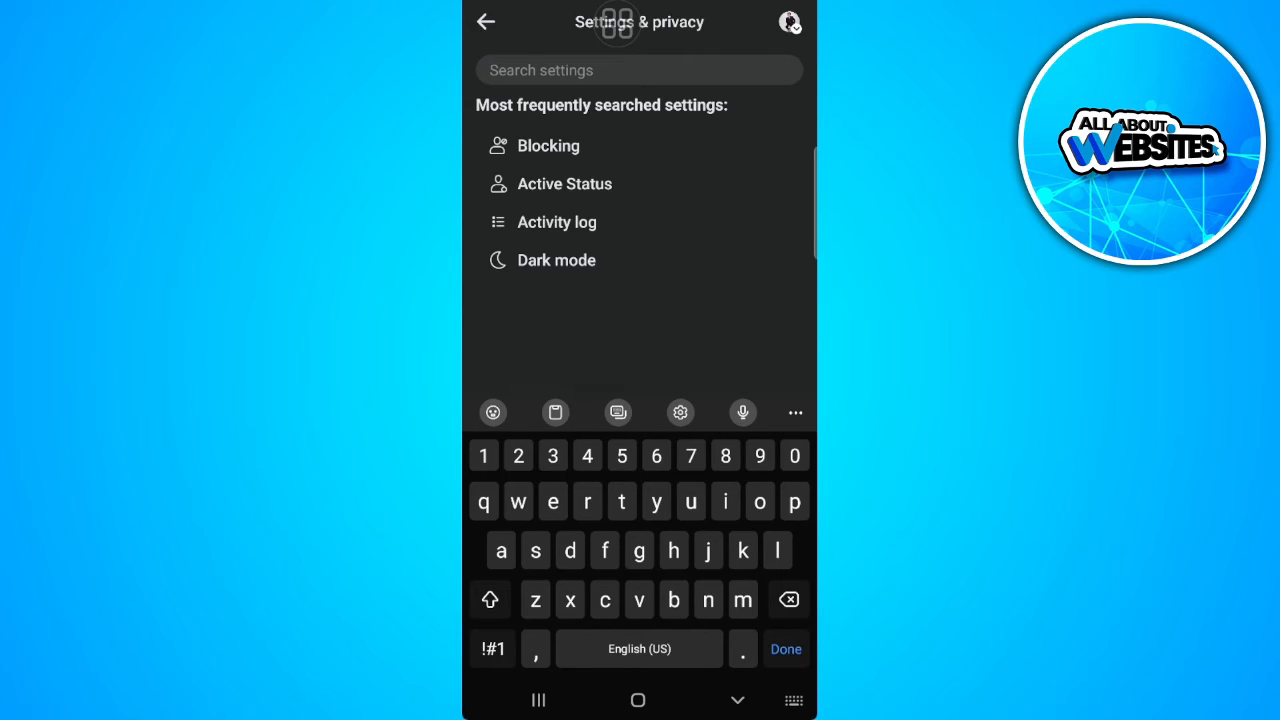
type("acti")
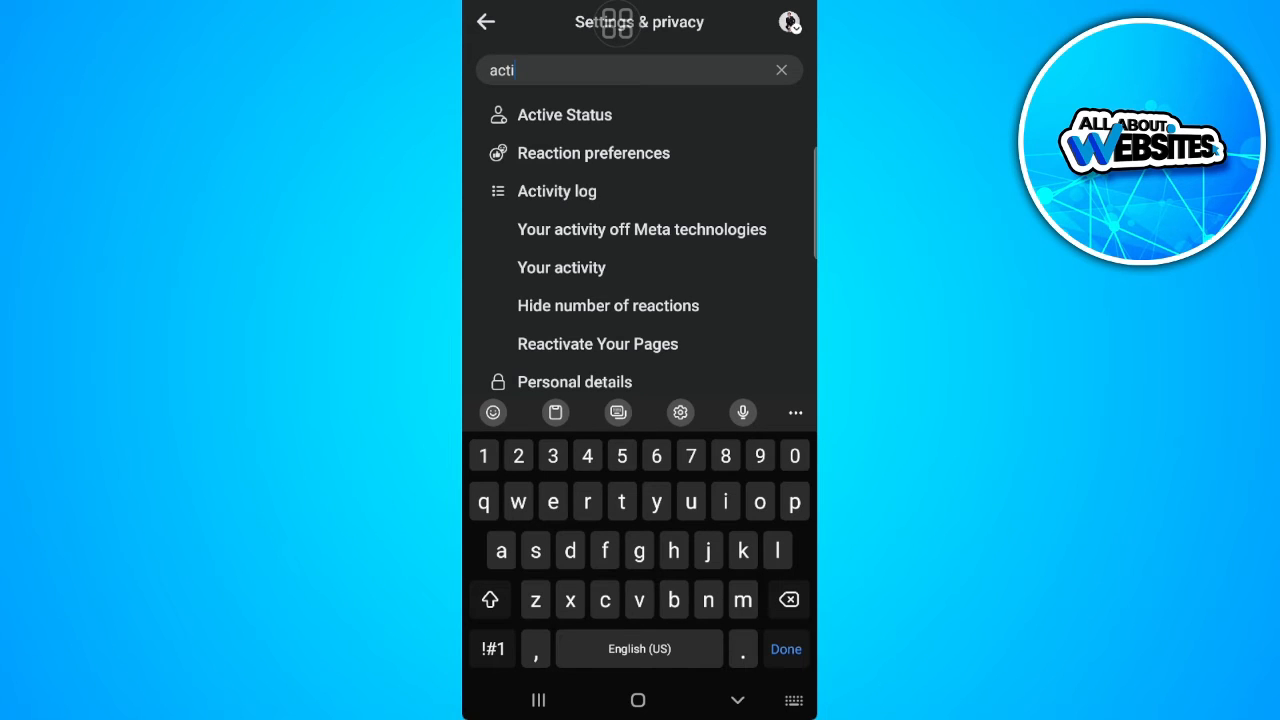
Step: Open Activity log and scroll the filter chips over to 'Videos watched'
left_click(557, 191)
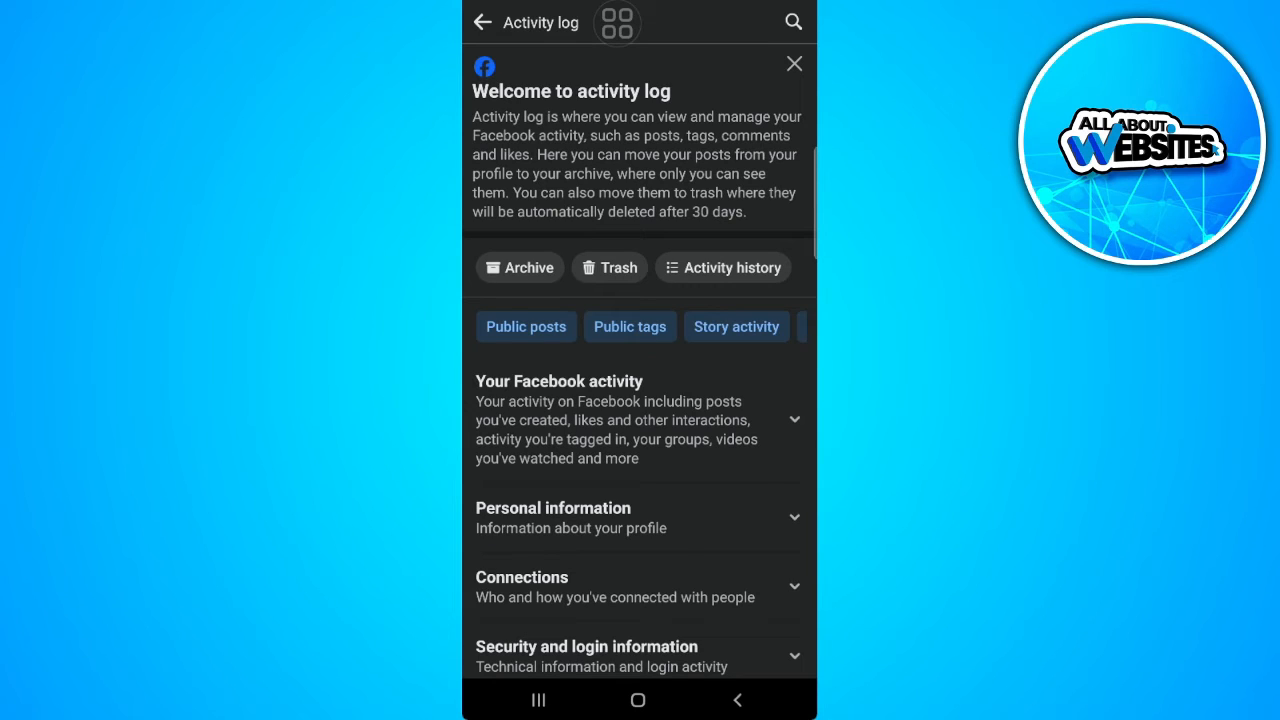
scroll("down", 3)
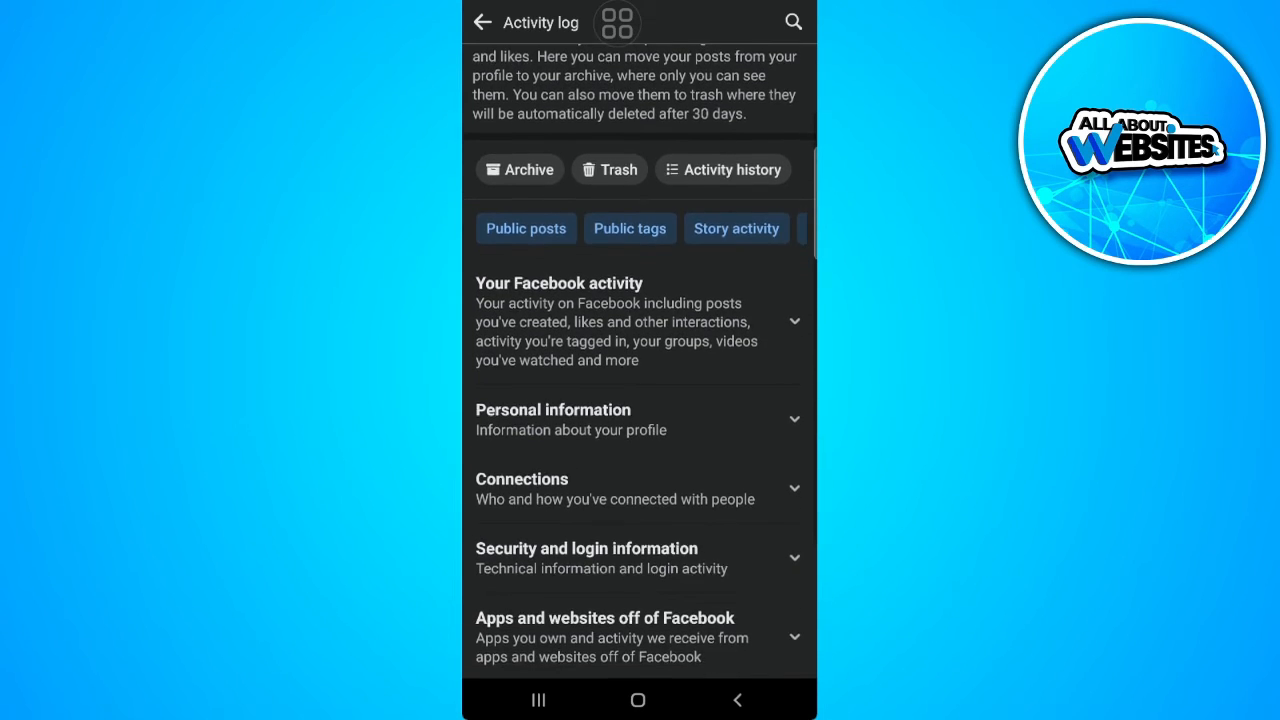
scroll("down", 3)
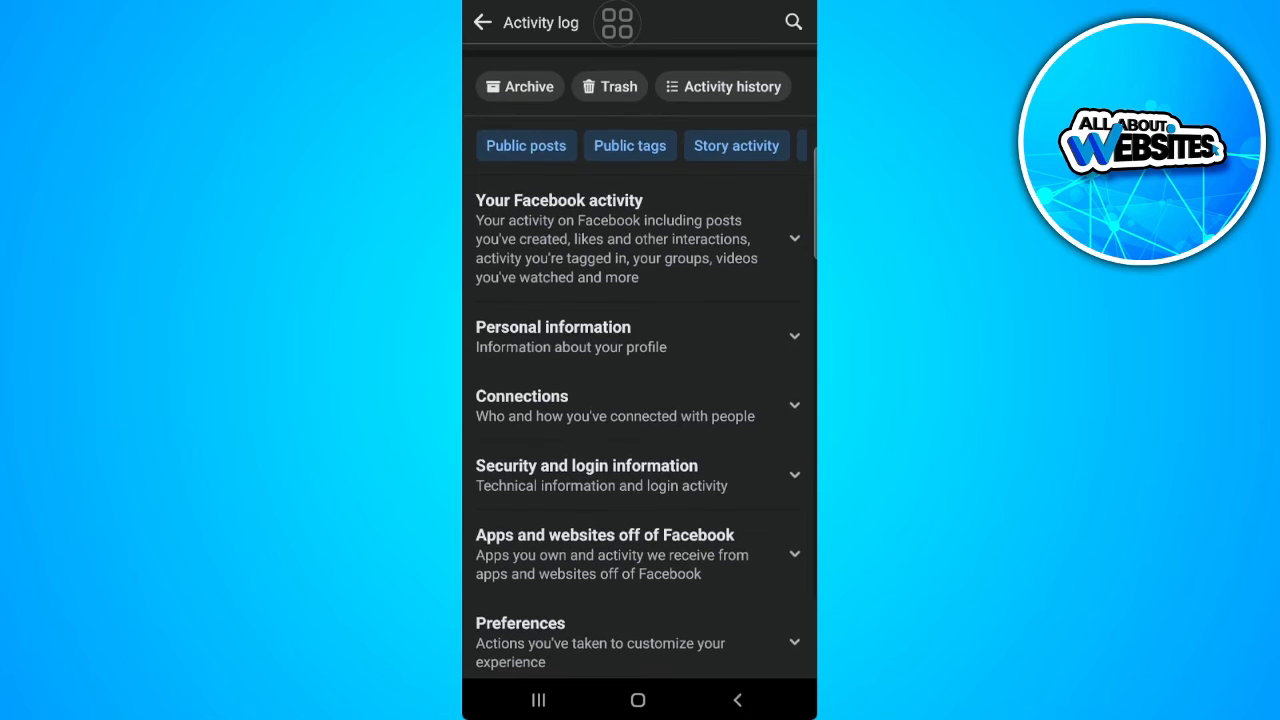
scroll("right", 3)
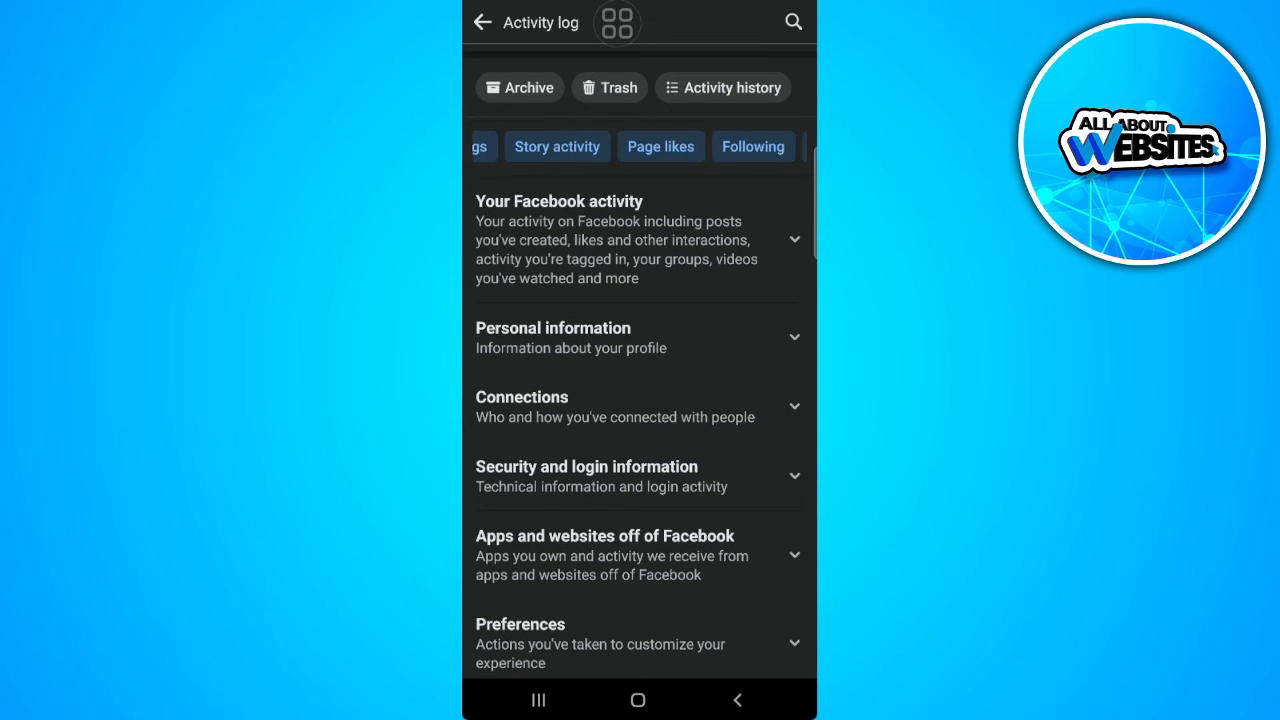
scroll("right", 3)
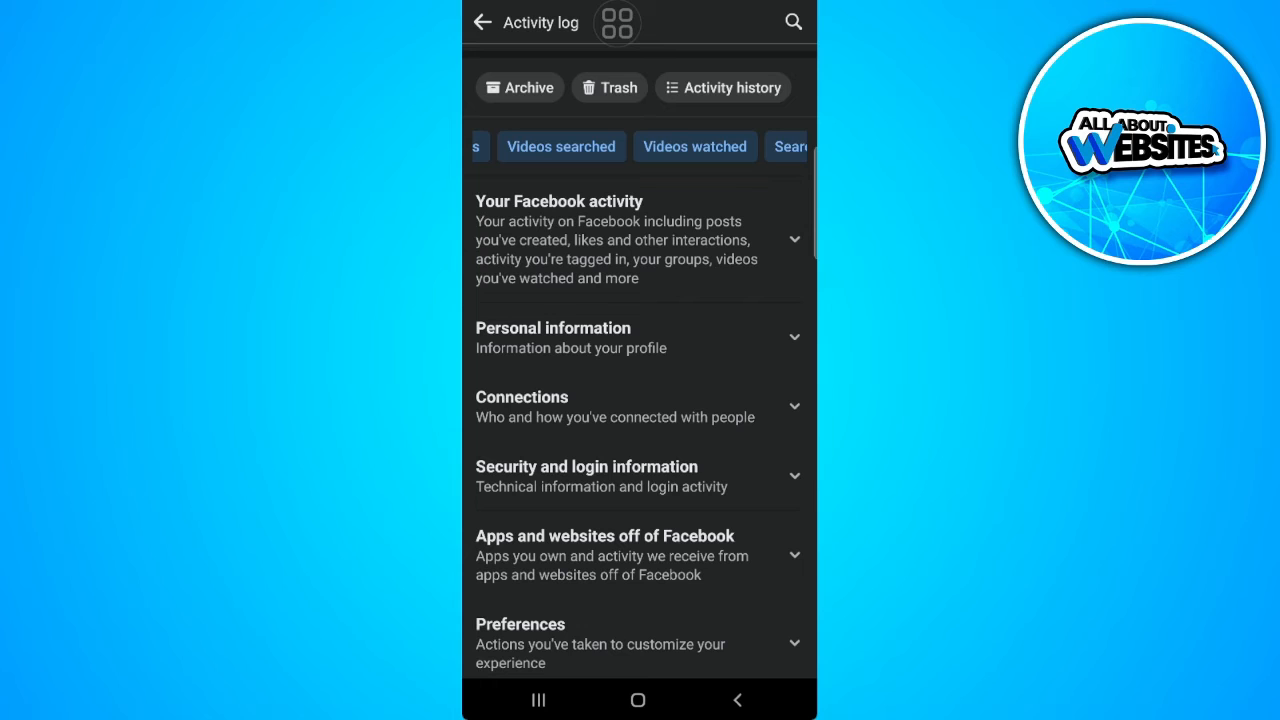
Step: Choose 'Videos watched', then 'Clear video watch history', and confirm CLEAR
left_click(695, 146)
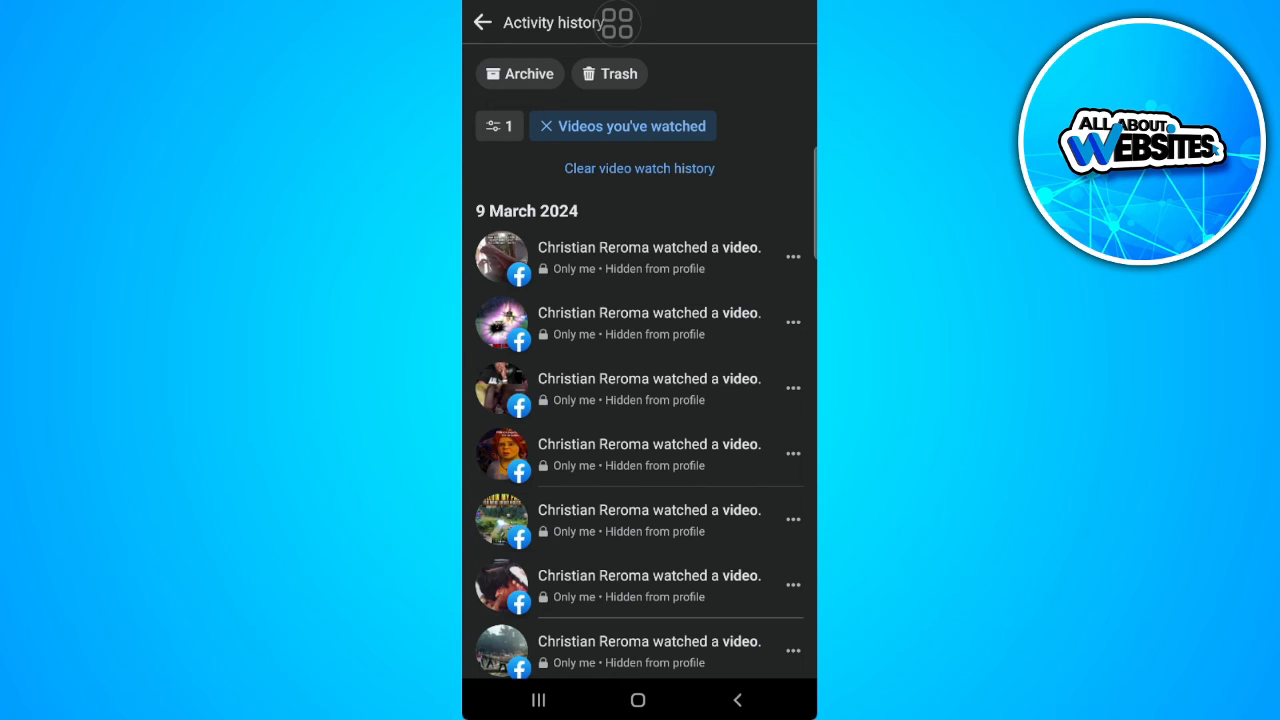
left_click(639, 168)
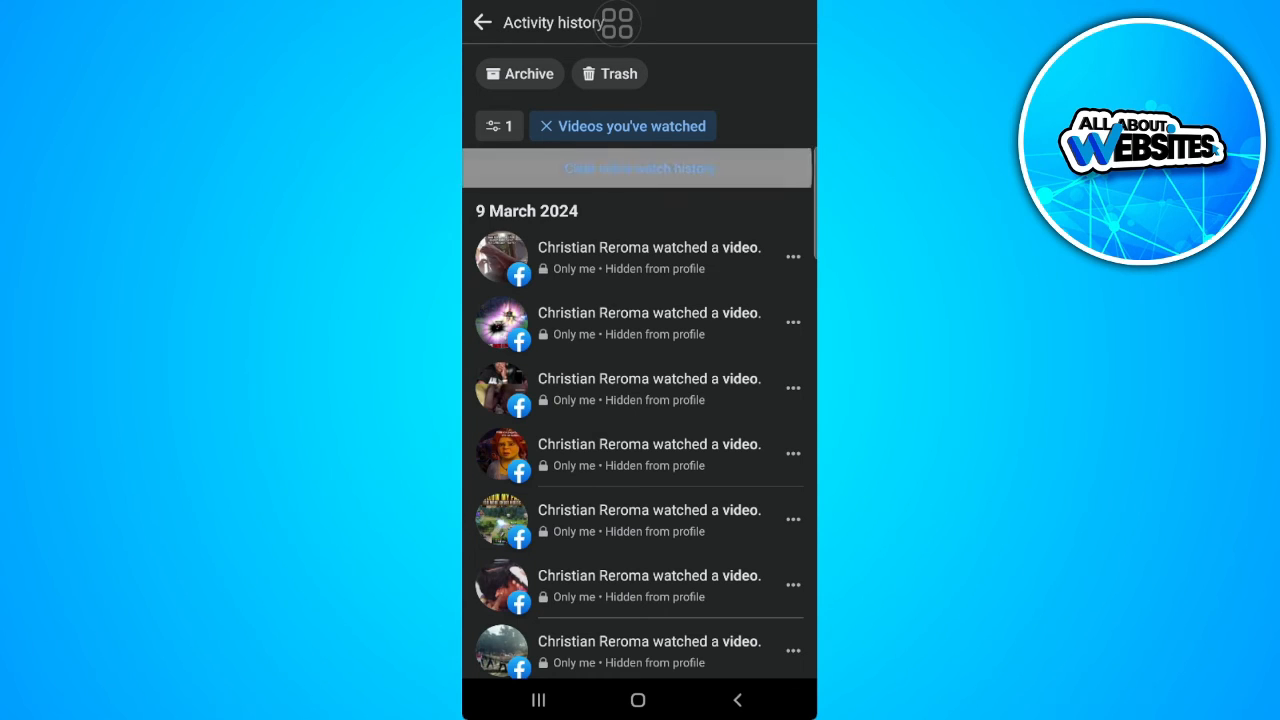
left_click(639, 167)
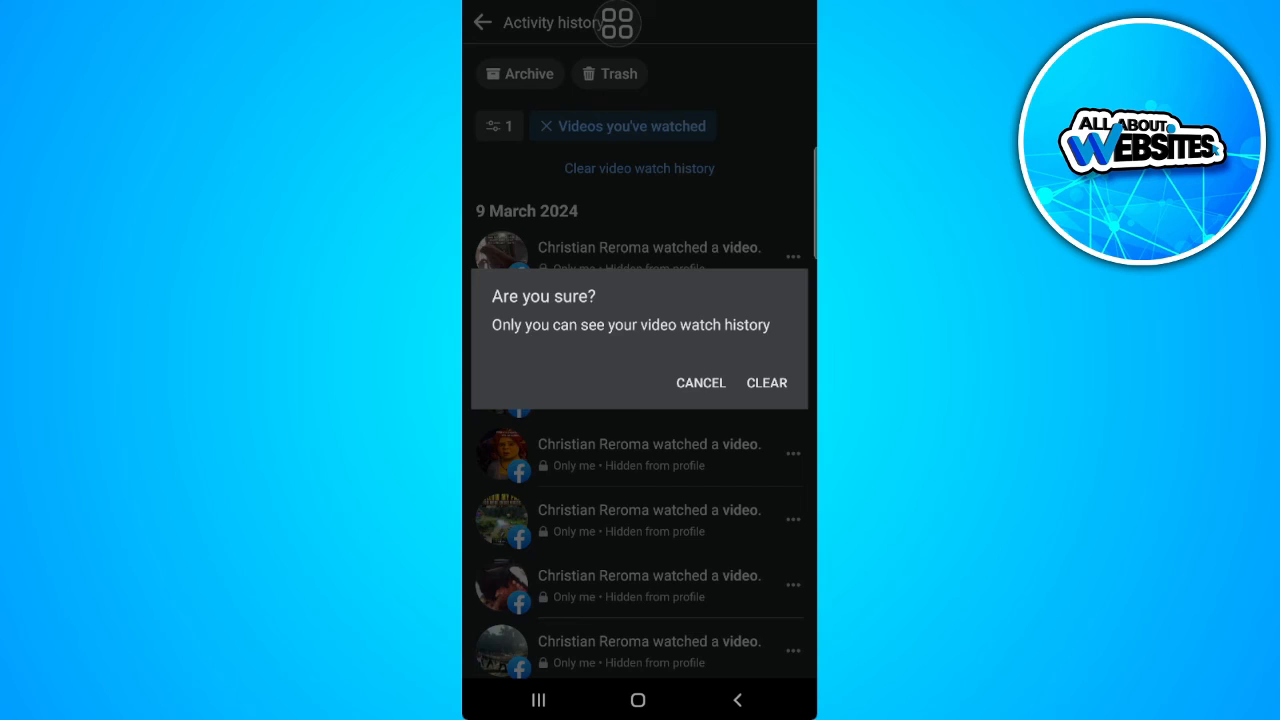
left_click(766, 383)
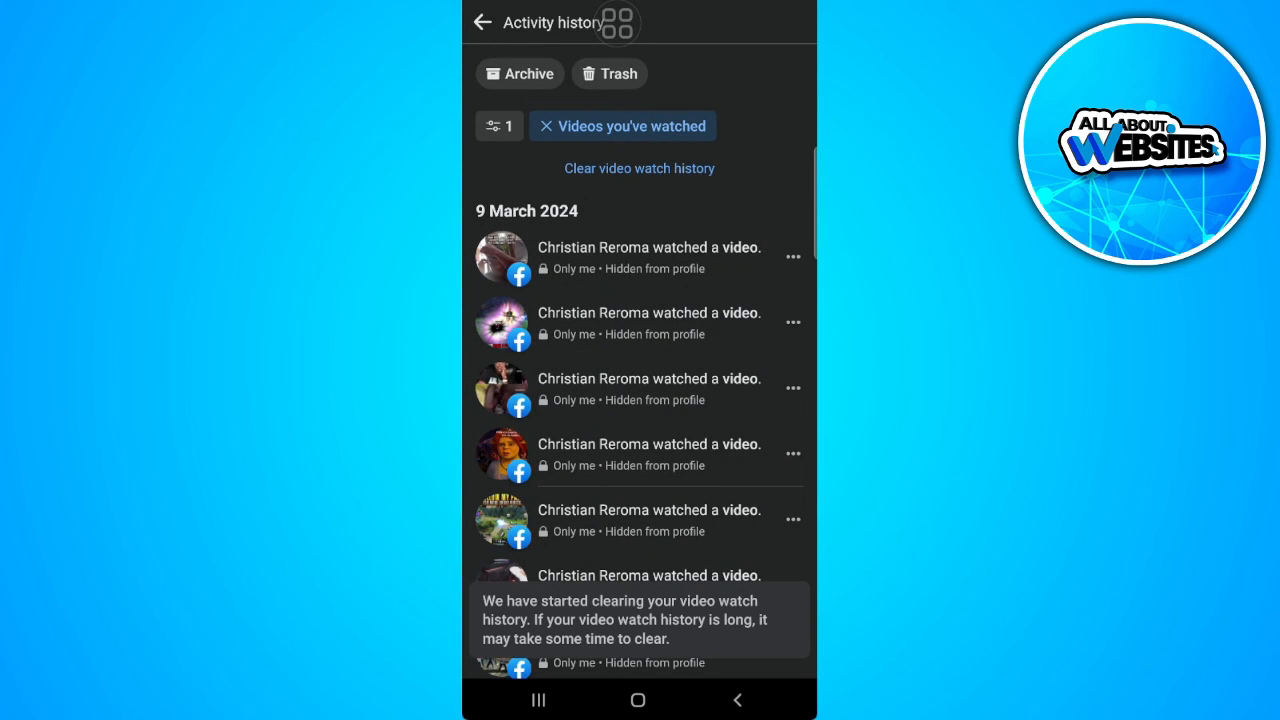